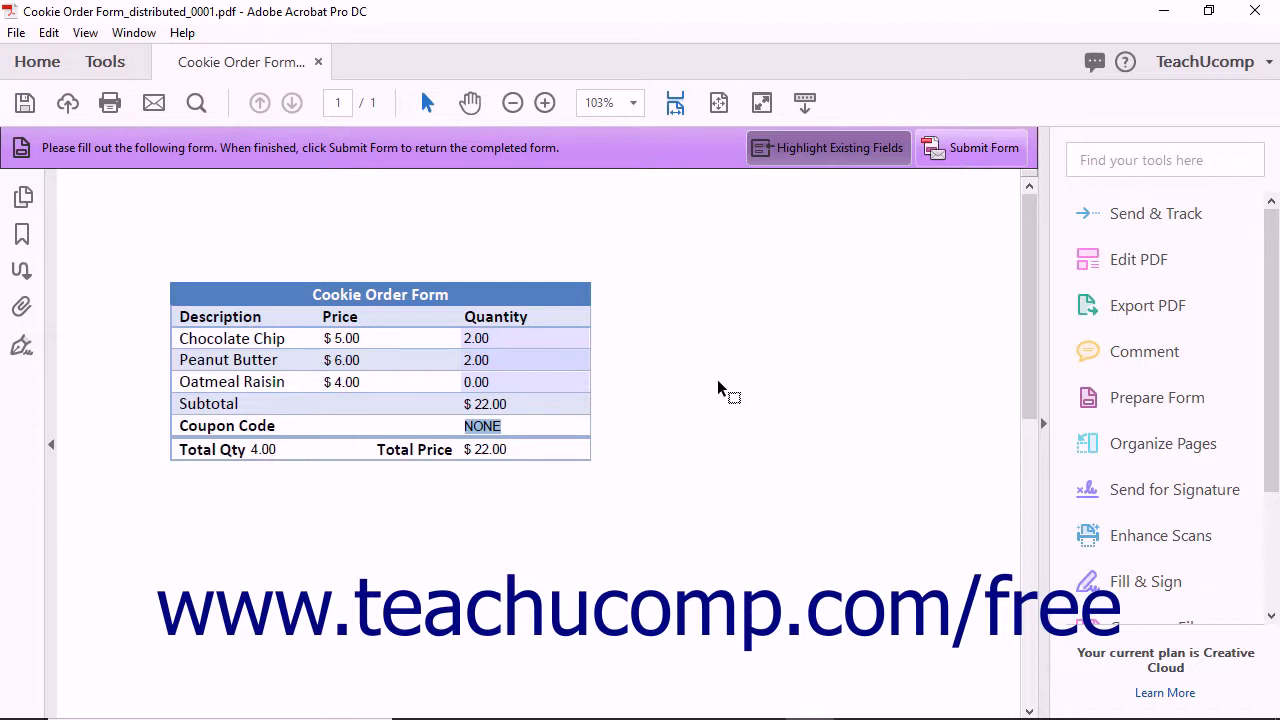
mouse_move(620, 376)
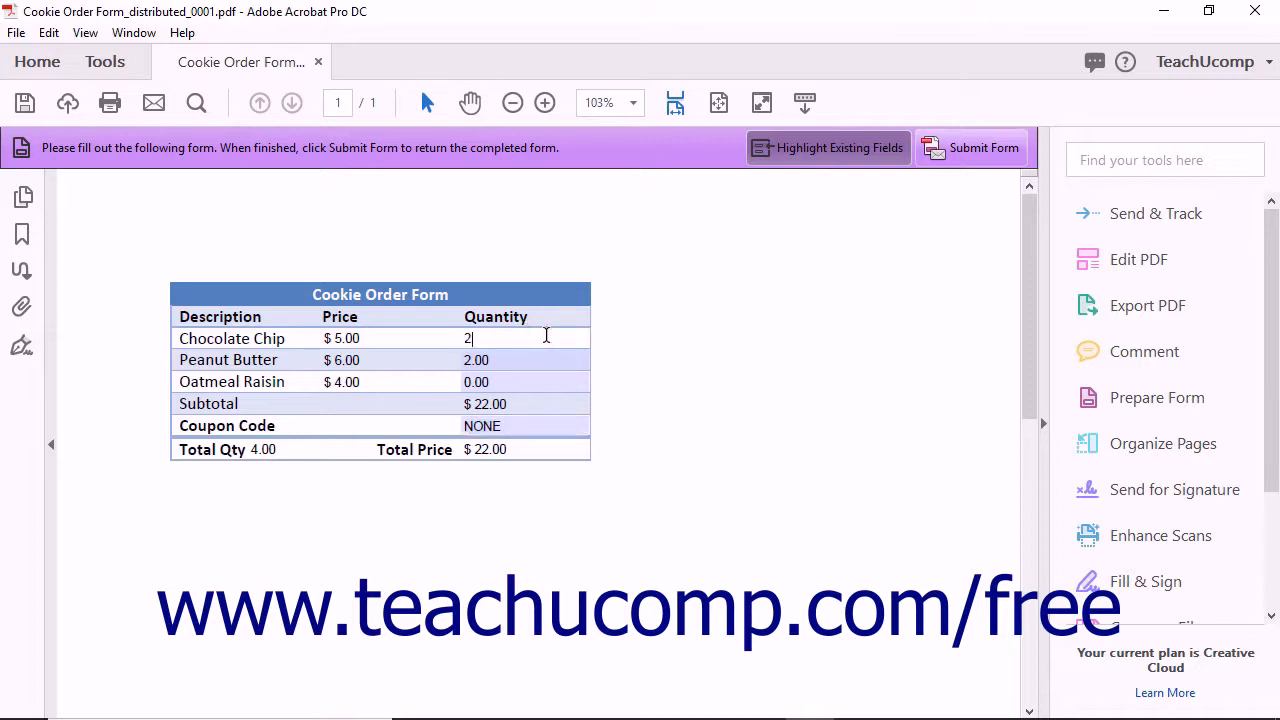
mouse_move(610, 336)
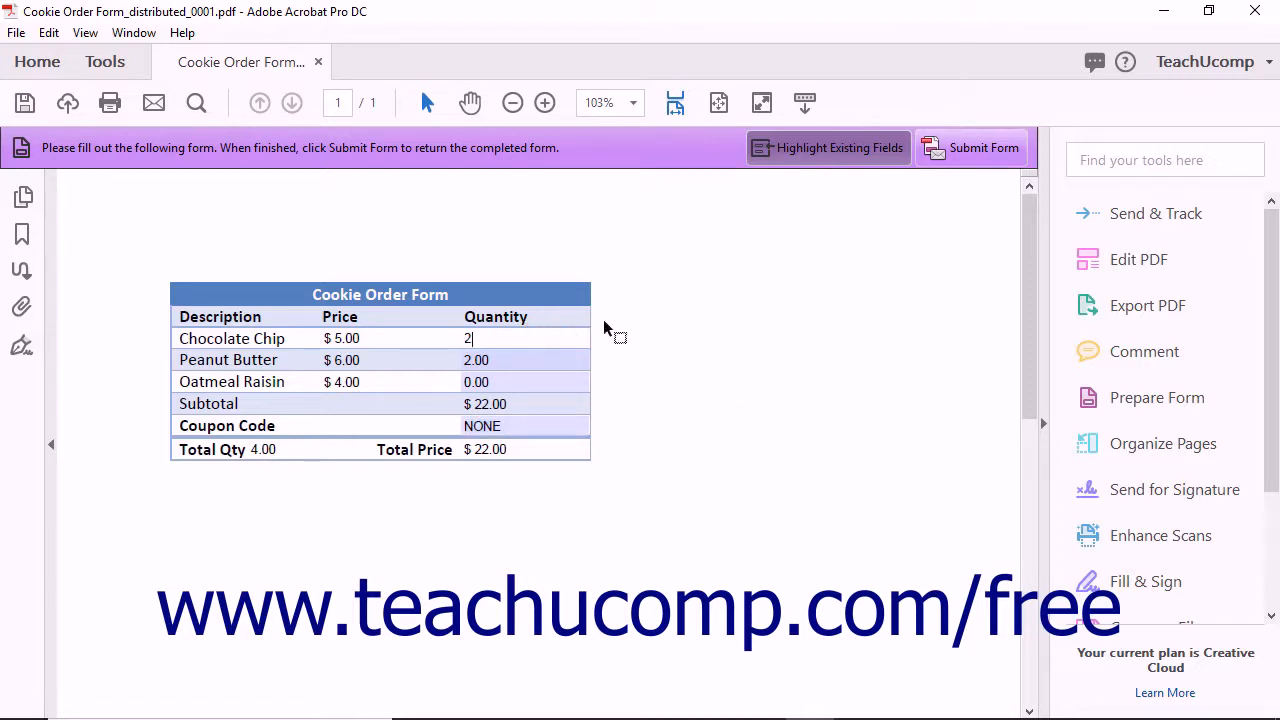
mouse_move(970, 148)
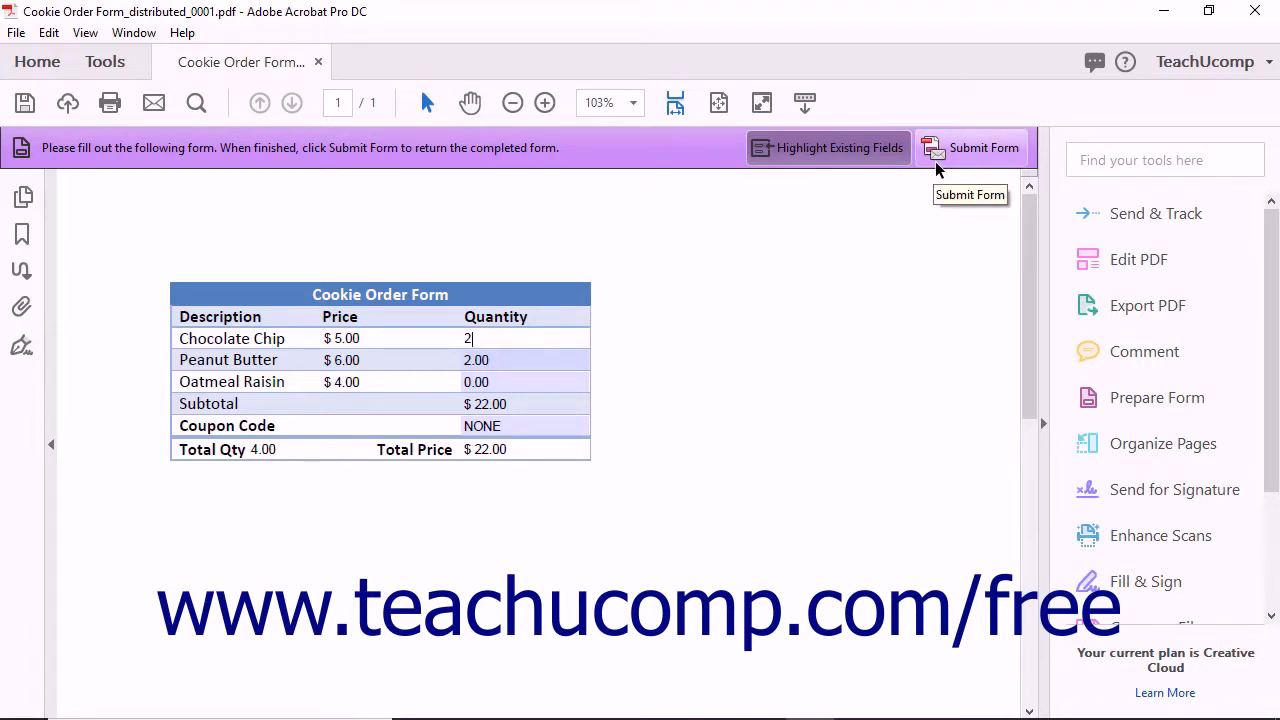
- Submit the cookie order form and send it with the sender's email address and full name
left_click(984, 148)
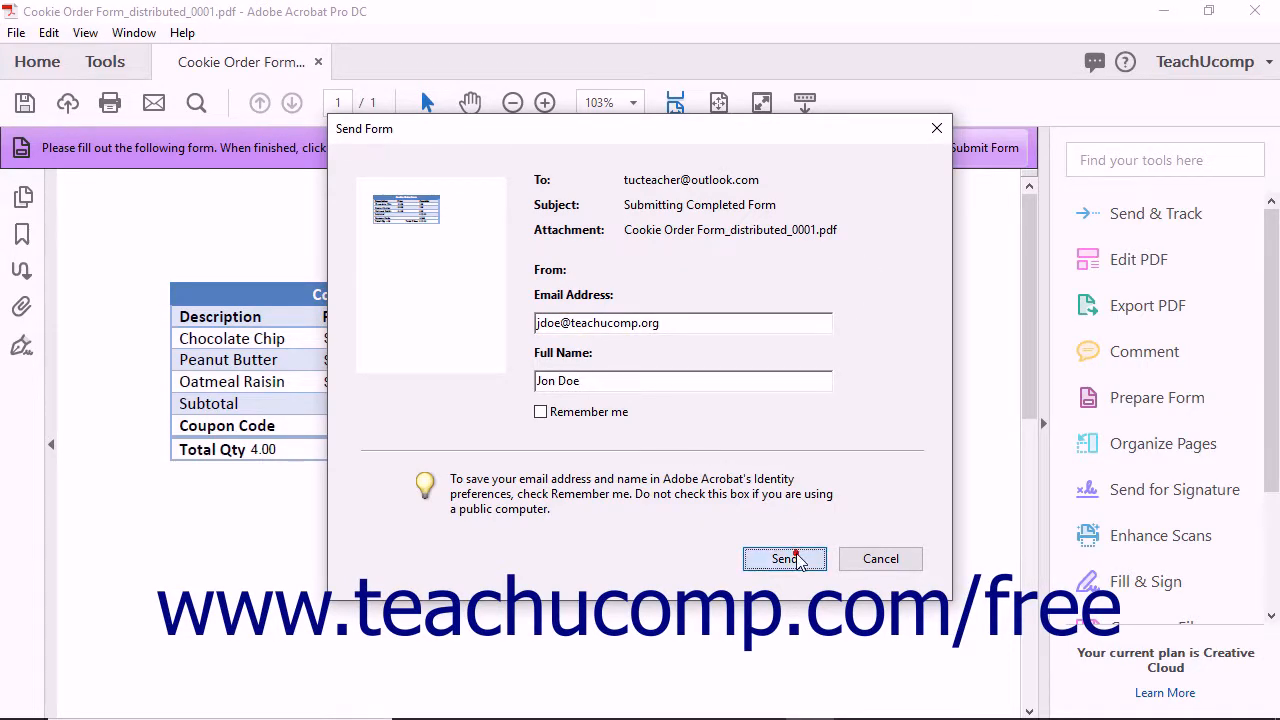
left_click(784, 558)
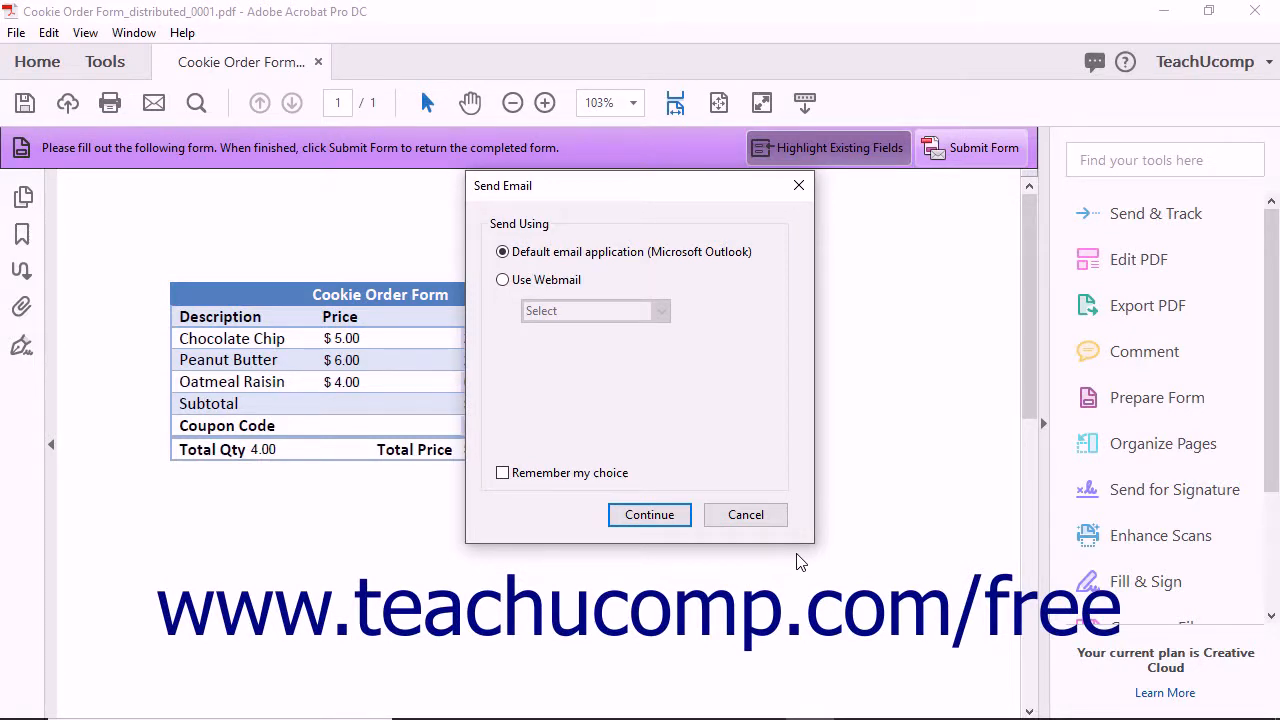
mouse_move(648, 514)
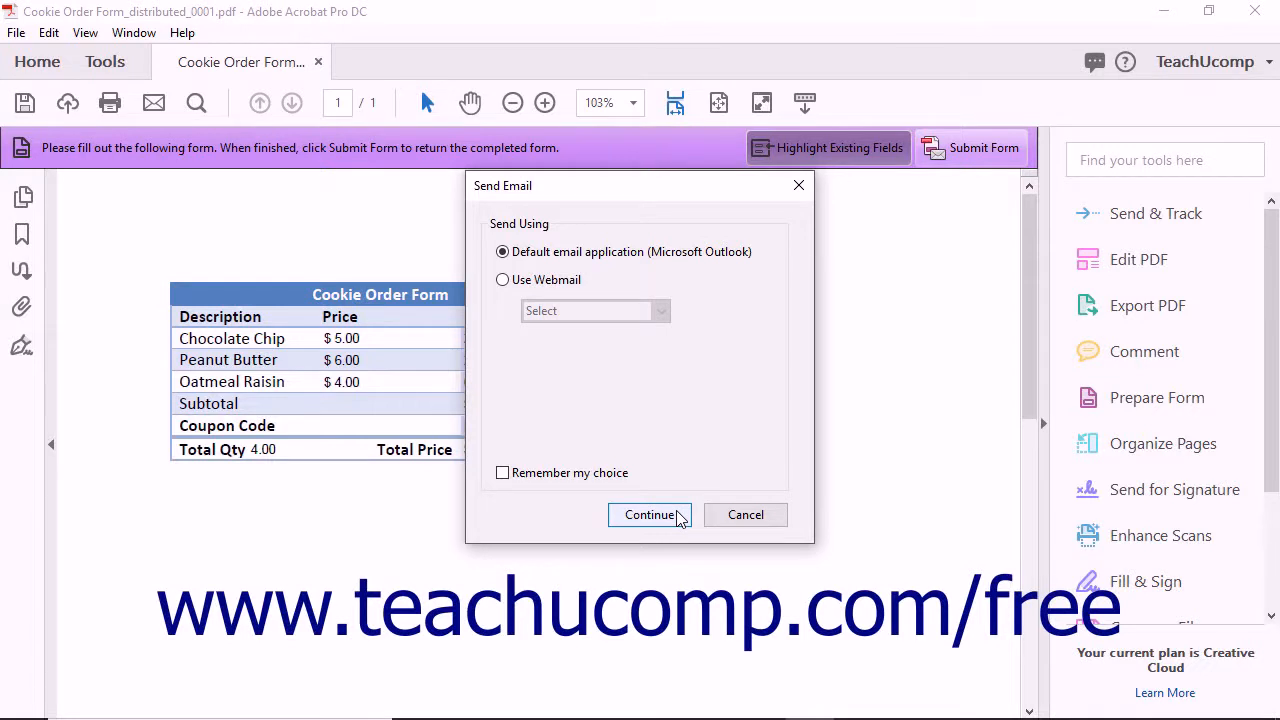